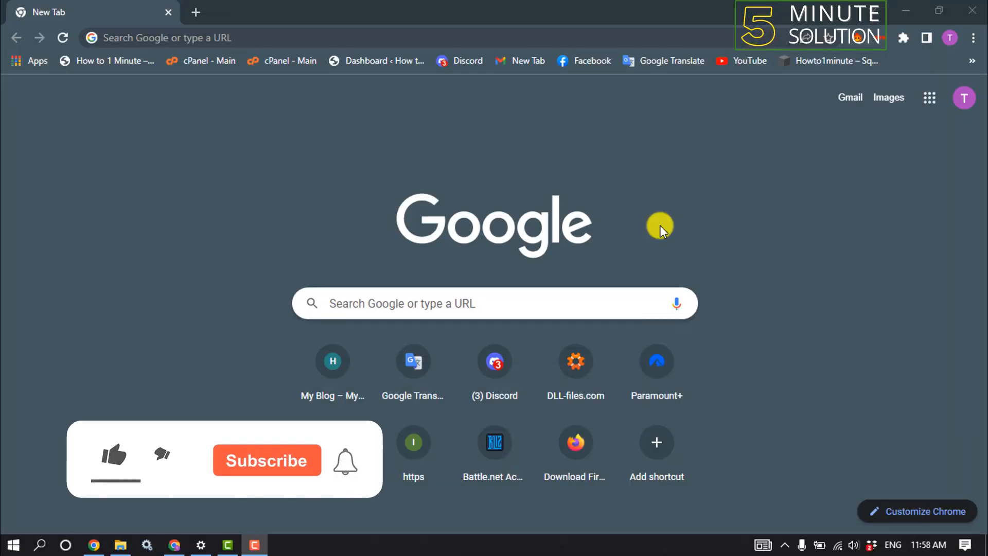
# Show About Chrome with version 107.0.5304.63 so it checks for updates.
pyautogui.click(114, 455)
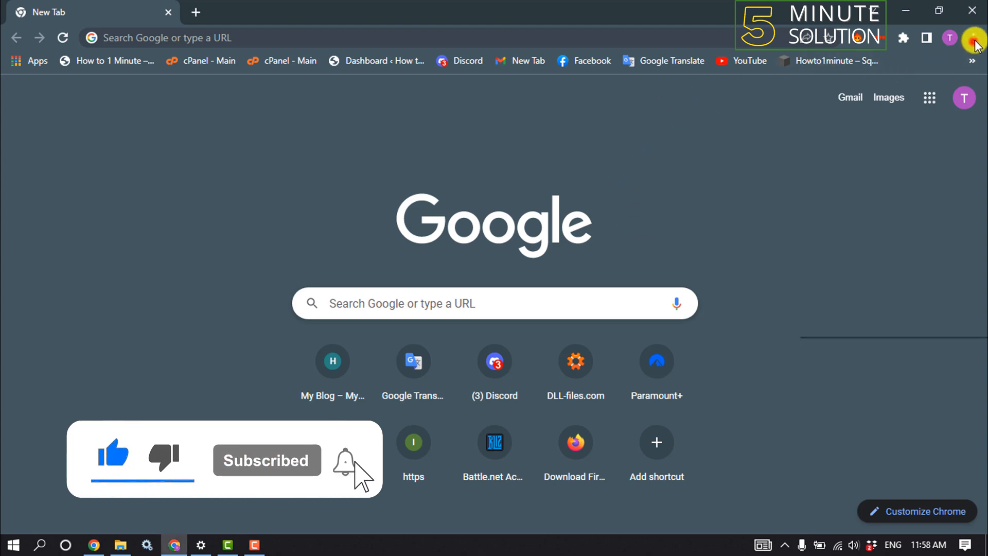
pyautogui.click(973, 38)
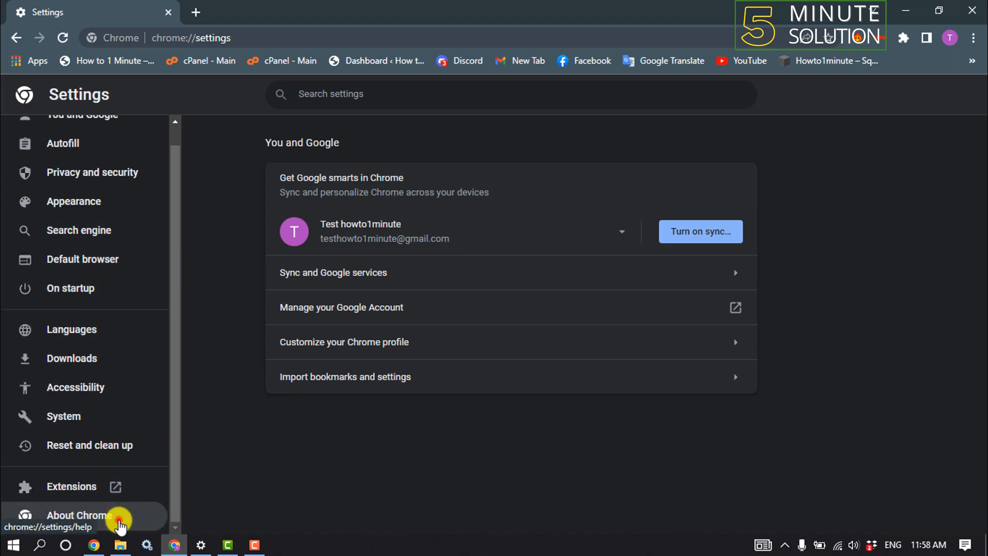
pyautogui.click(80, 515)
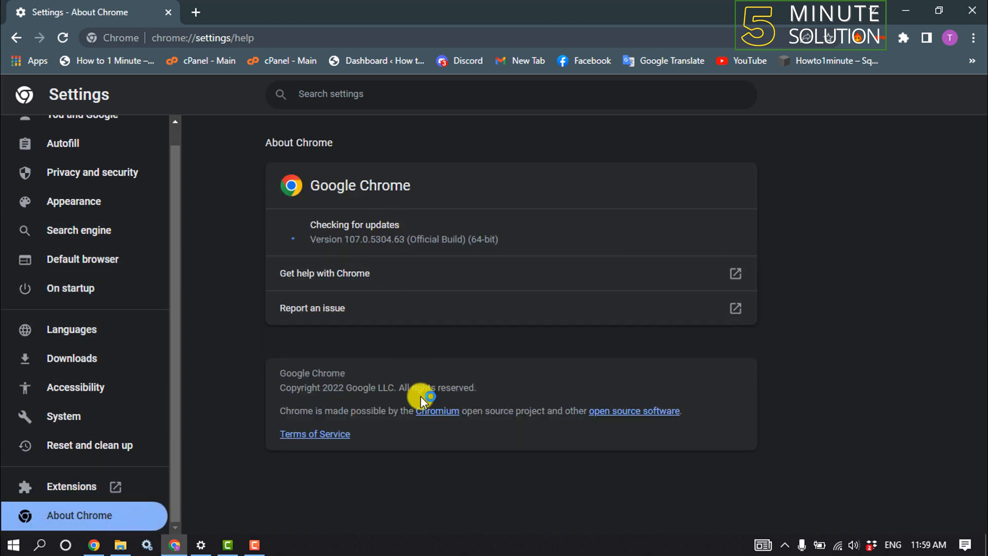
pyautogui.moveTo(377, 267)
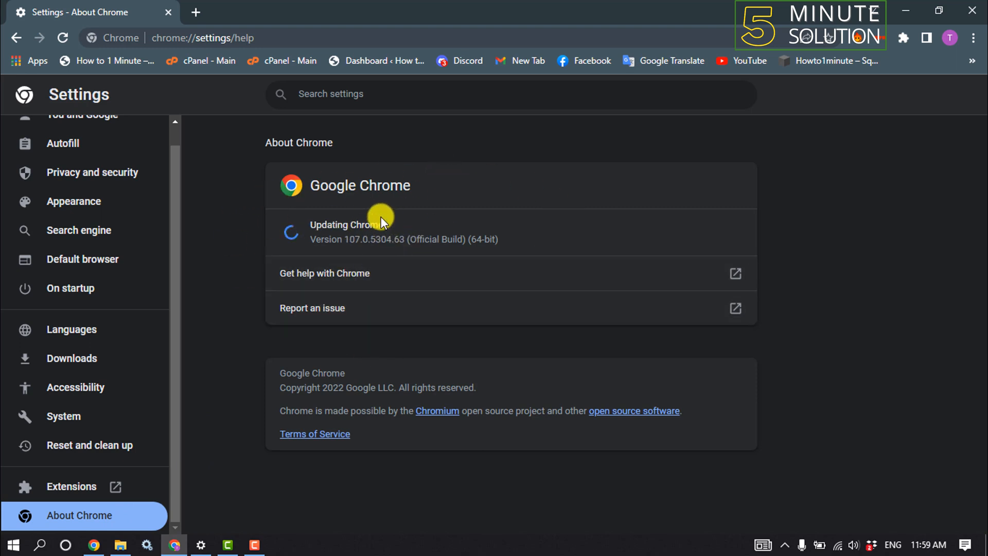
pyautogui.moveTo(893, 238)
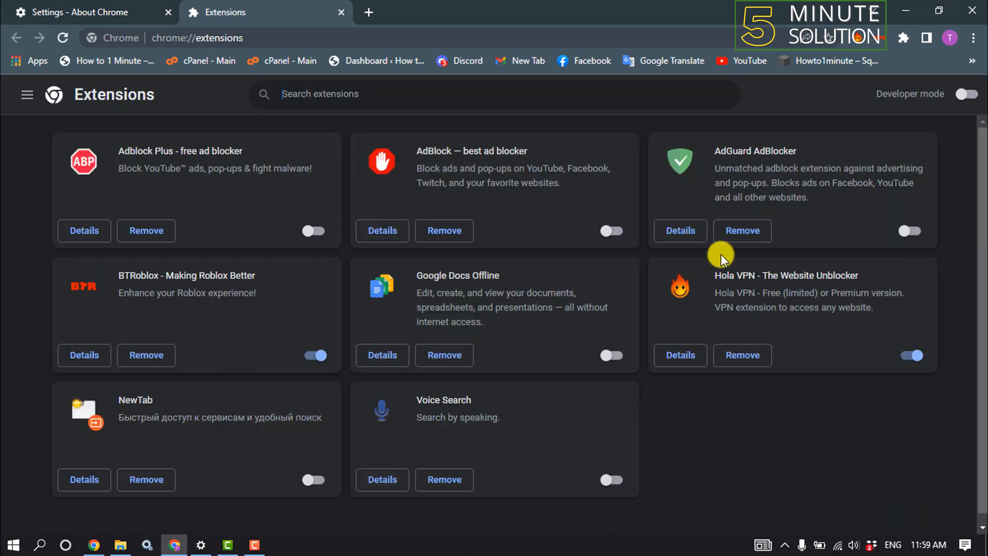
pyautogui.moveTo(932, 93)
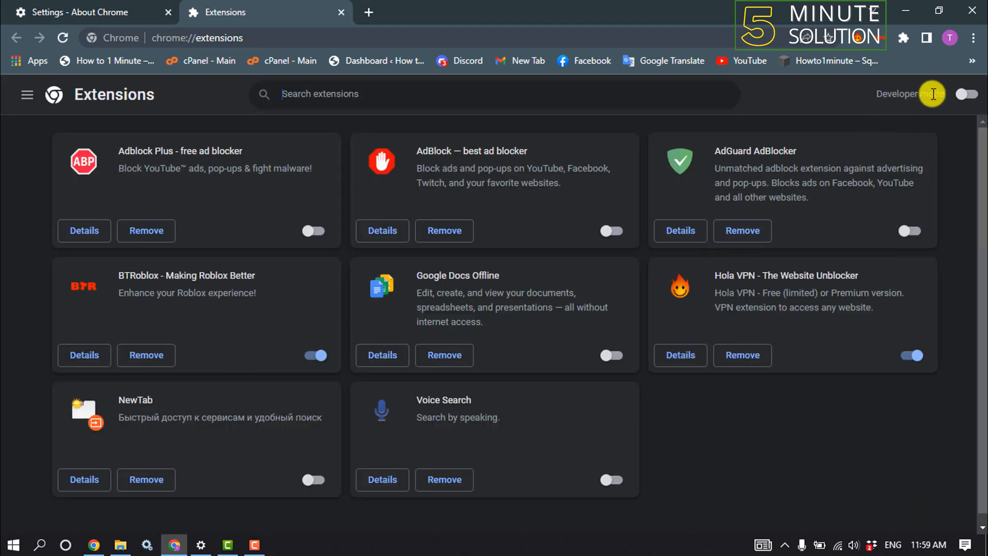
# Enable Developer mode on chrome://extensions and update all installed extensions.
pyautogui.click(966, 93)
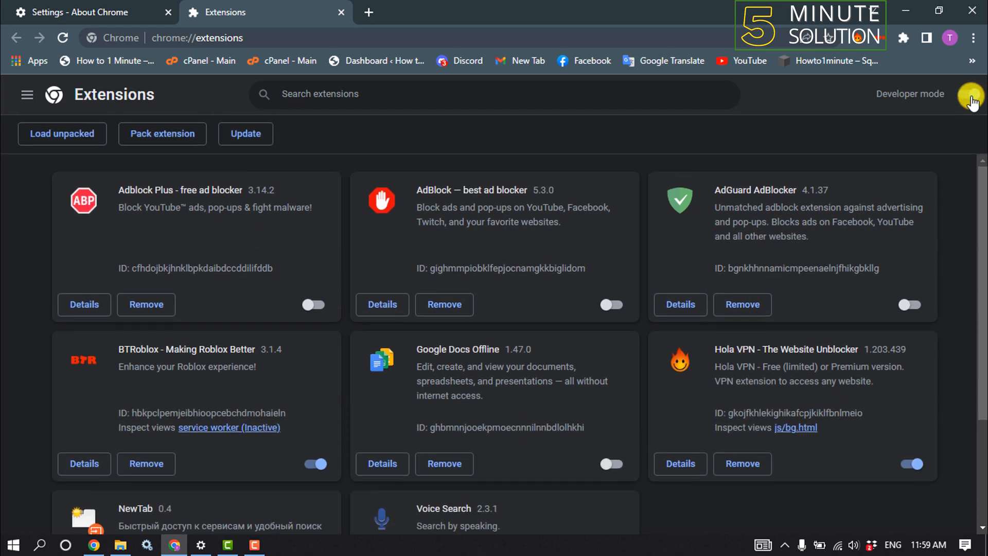
pyautogui.click(967, 94)
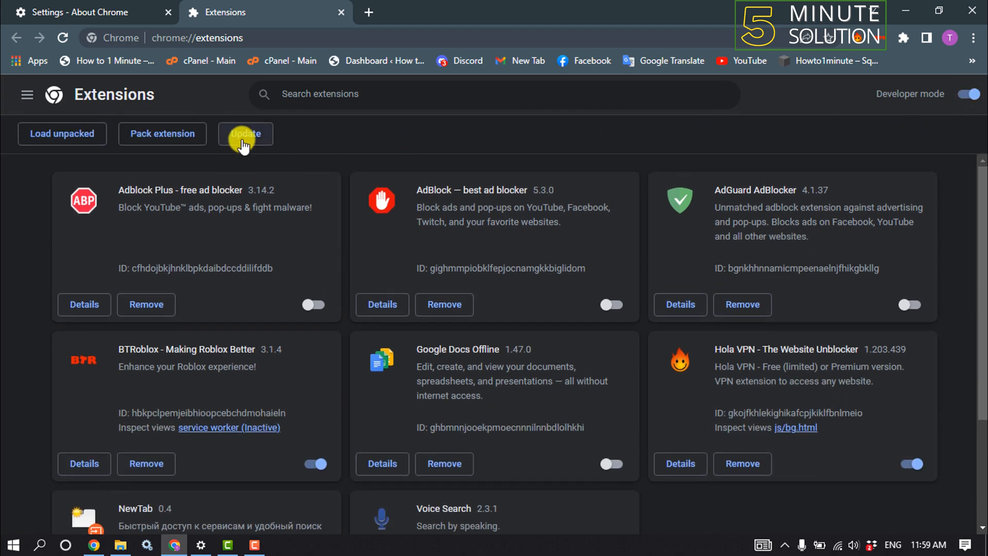
pyautogui.click(245, 132)
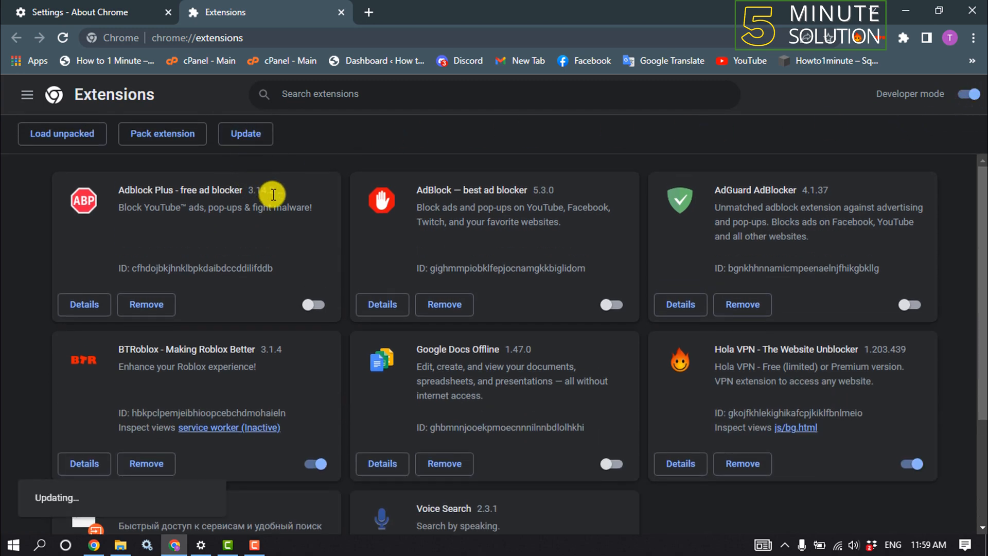
pyautogui.scroll(-3)
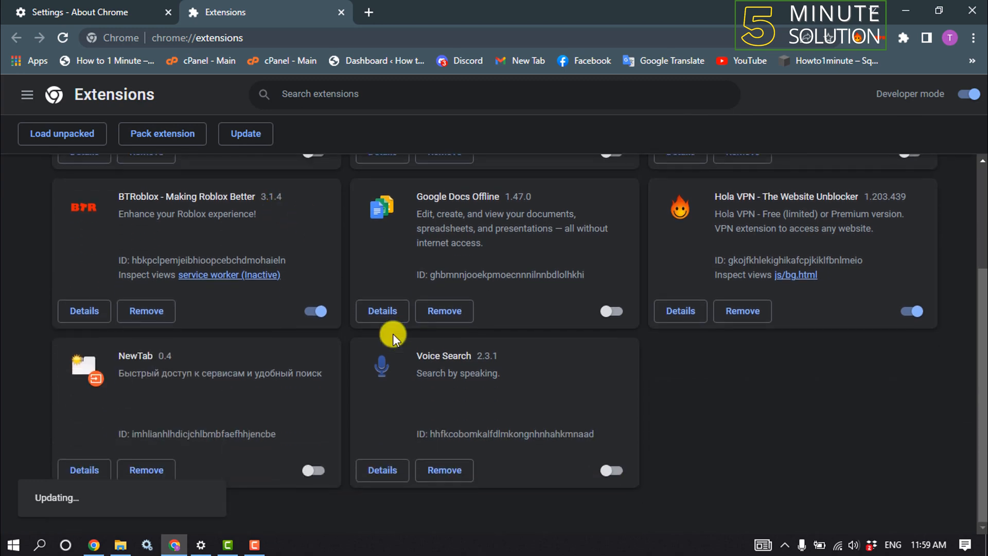
pyautogui.scroll(3)
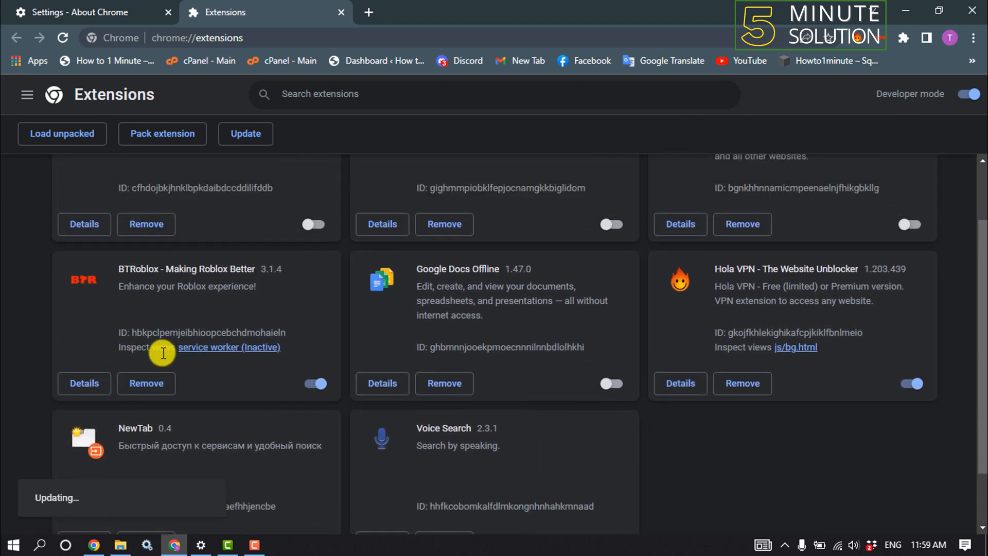
# Remove the BTRoblox extension and confirm the removal.
pyautogui.click(145, 383)
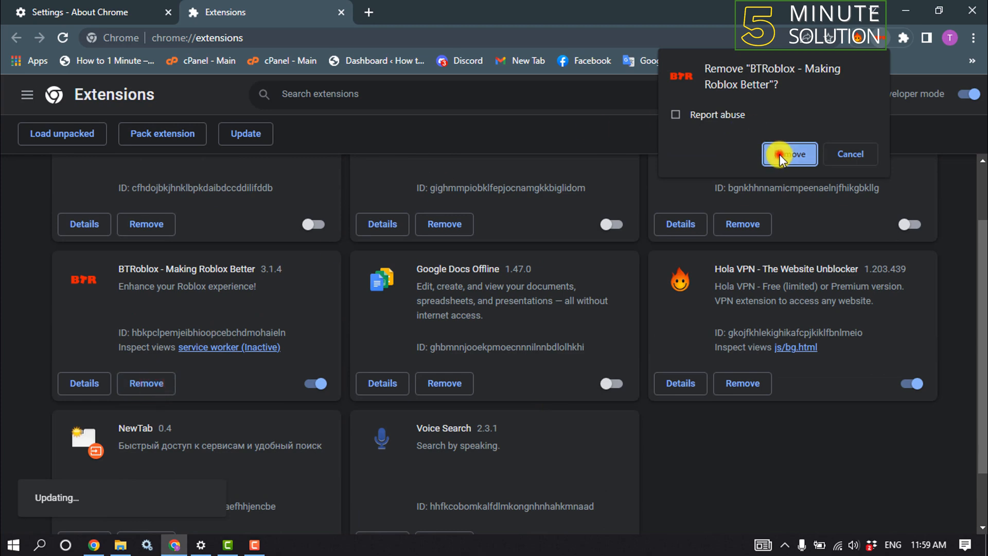
pyautogui.click(790, 154)
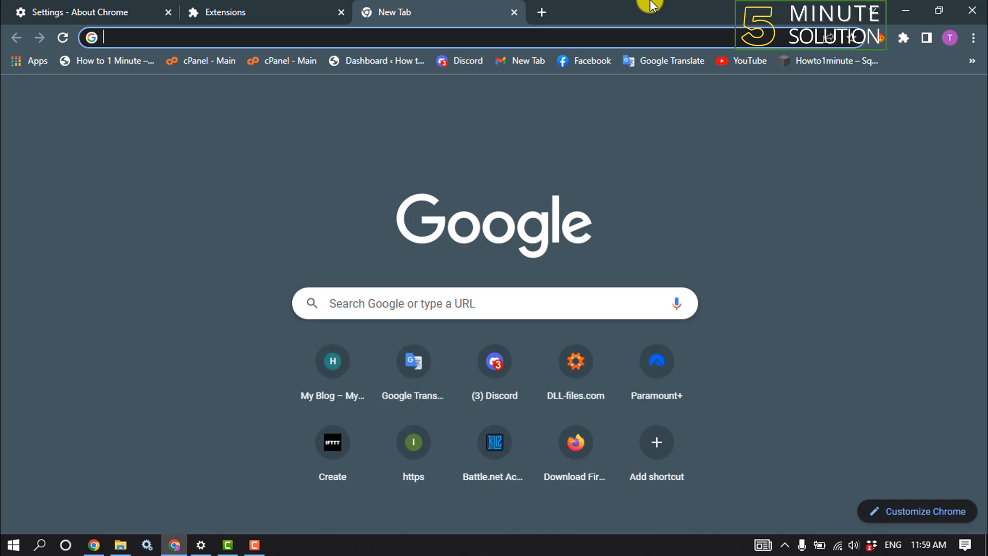
# Search the Chrome Web Store for 'btroblox'.
pyautogui.write('chrome web store')
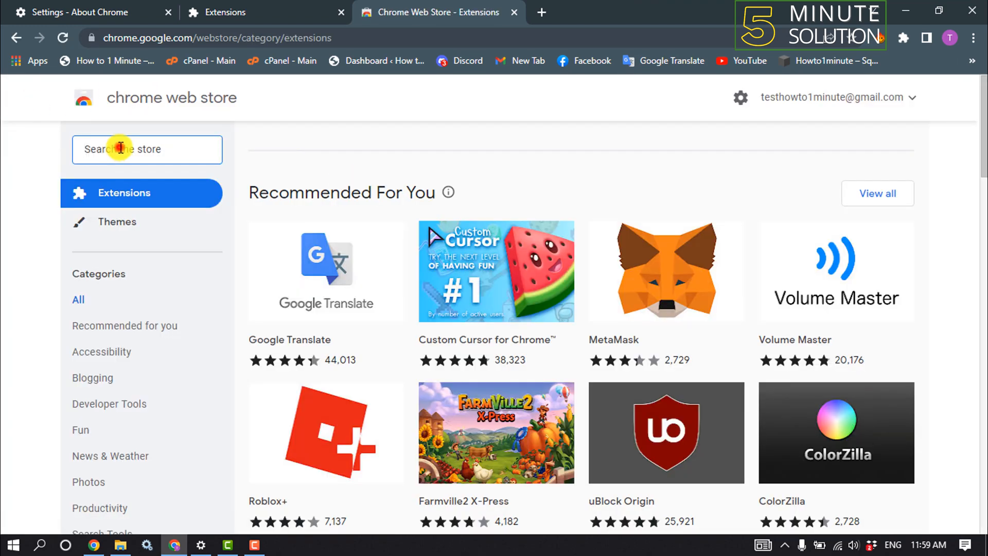
pyautogui.write('bt')
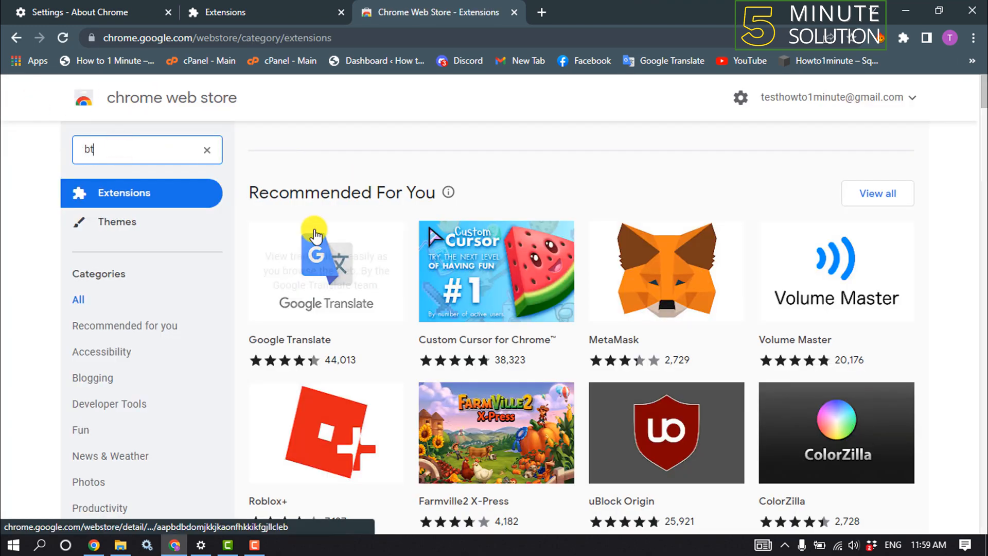
pyautogui.write('roblox')
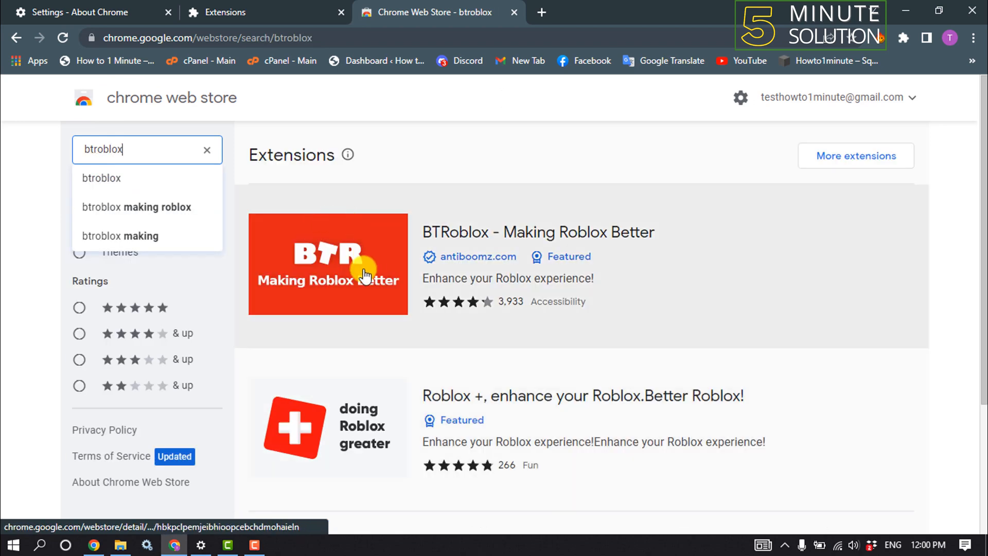
pyautogui.moveTo(473, 253)
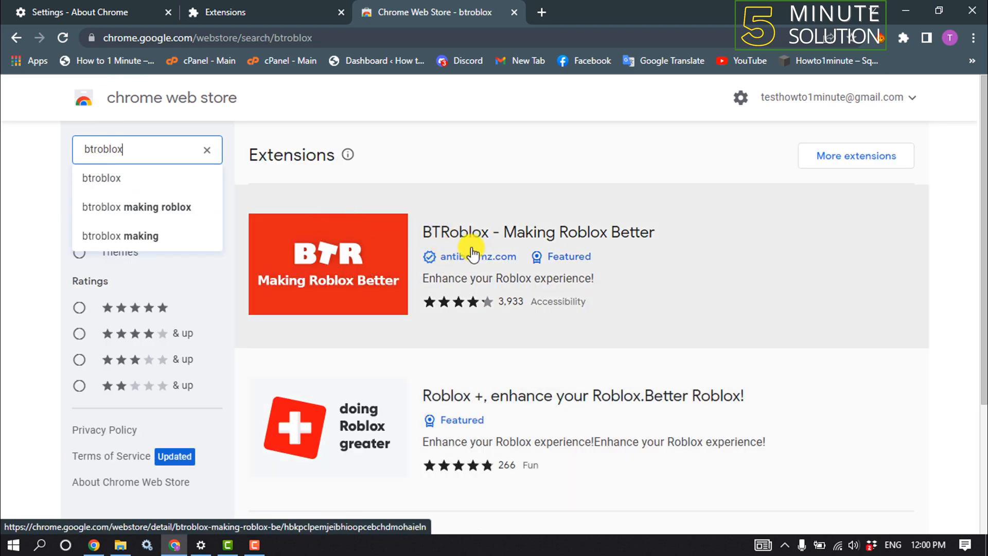
pyautogui.moveTo(353, 271)
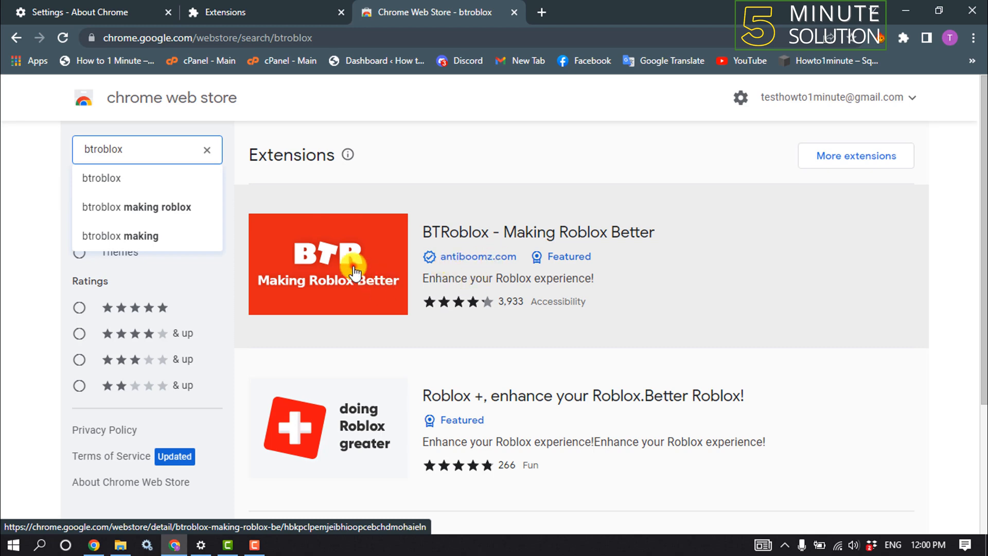
# Add BTRoblox - Making Roblox Better to Chrome and confirm the install.
pyautogui.click(328, 263)
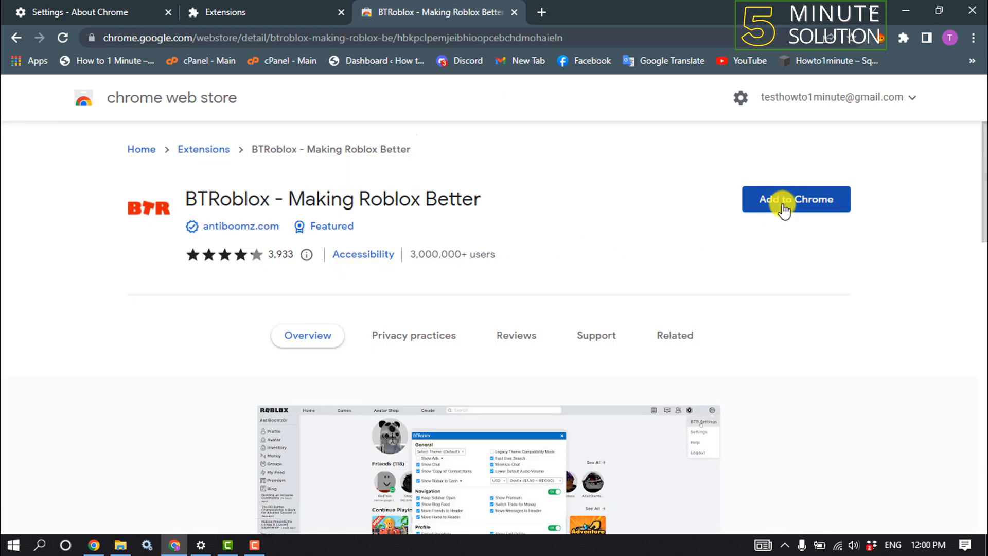
pyautogui.click(796, 199)
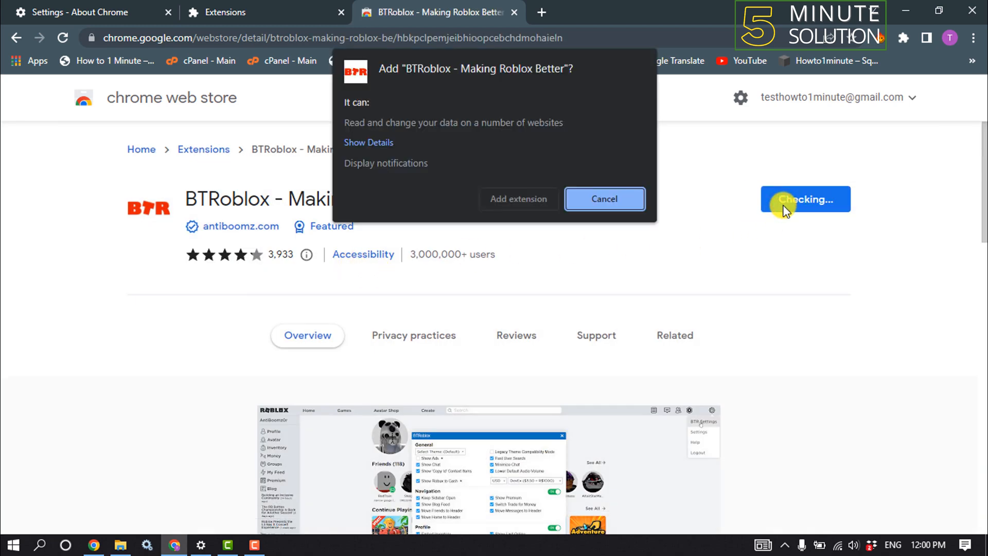
pyautogui.click(603, 199)
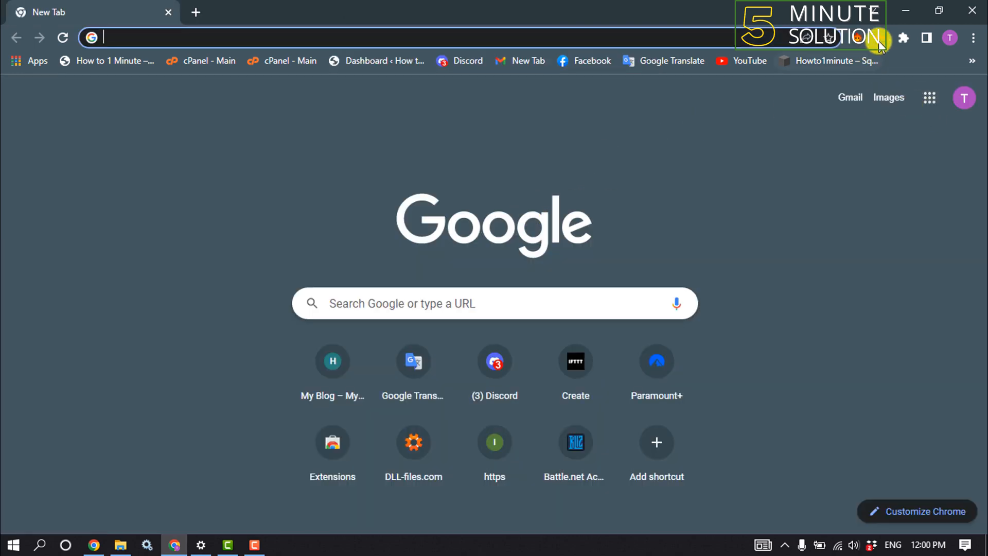
pyautogui.write('https://www.roblox.com/Login')
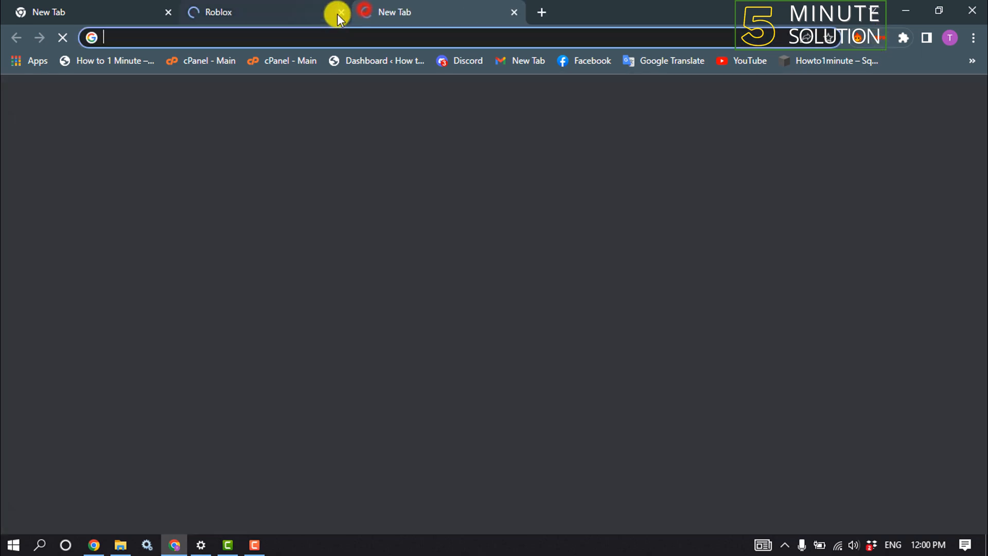
pyautogui.click(337, 13)
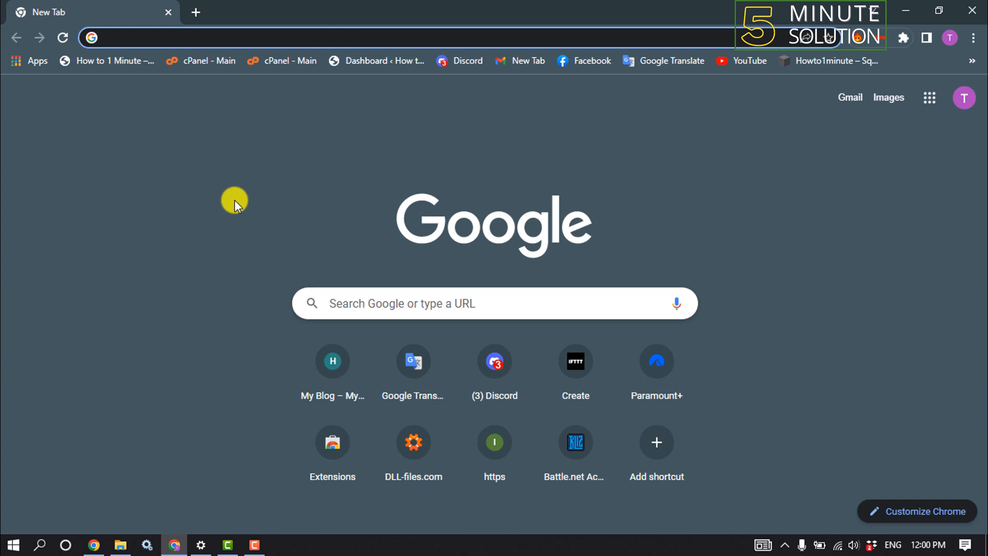
pyautogui.moveTo(563, 96)
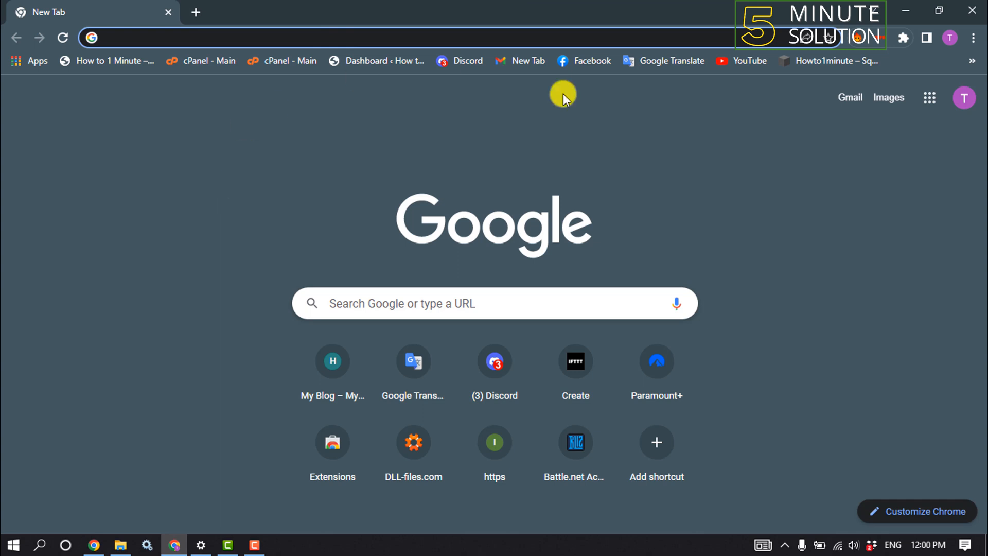